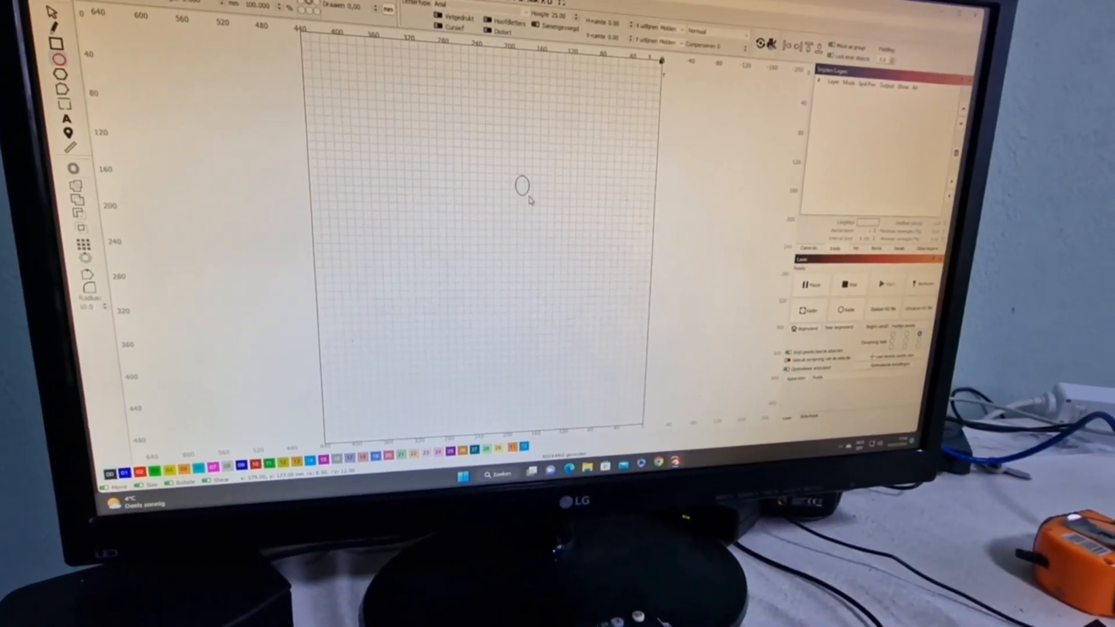
# Finish a small circle in the upper middle of the grid, adding a cut layer
pyautogui.click(521, 186)
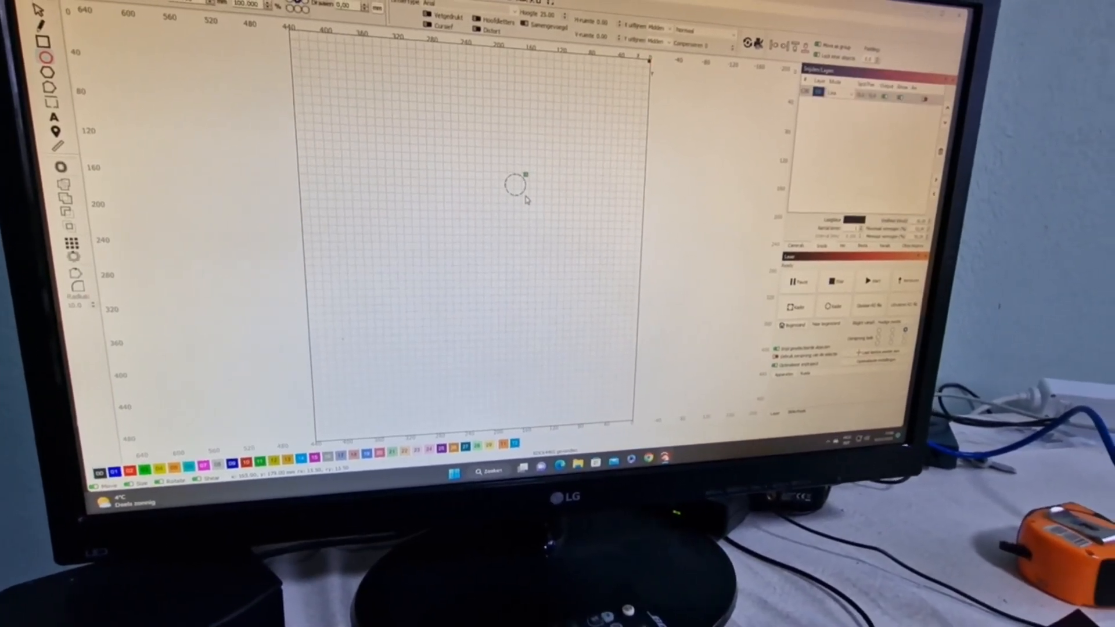